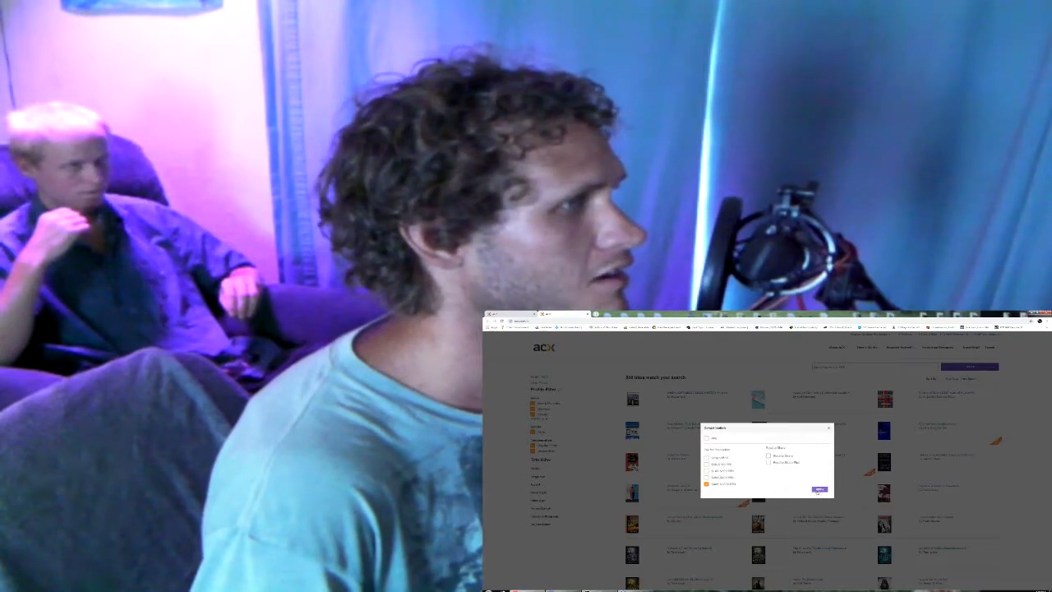
# Step: Open the Raptor Cop title's Audition tab to show the audition instructions and script
pyautogui.click(819, 489)
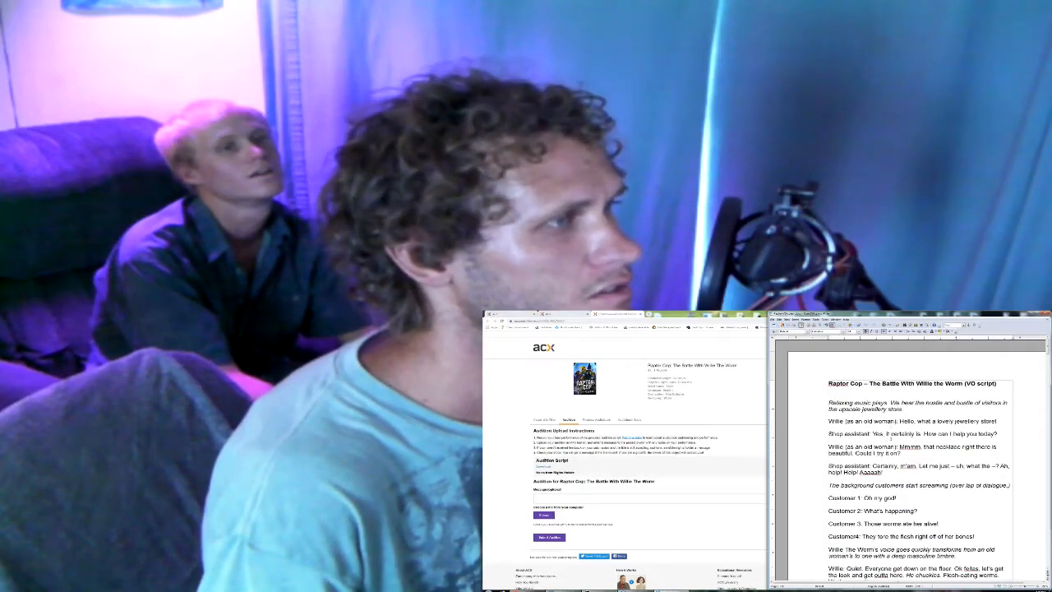
# Step: Scroll the Raptor Cop script down to the later scenes with Cal and Stan's dialogue
pyautogui.scroll(-3)
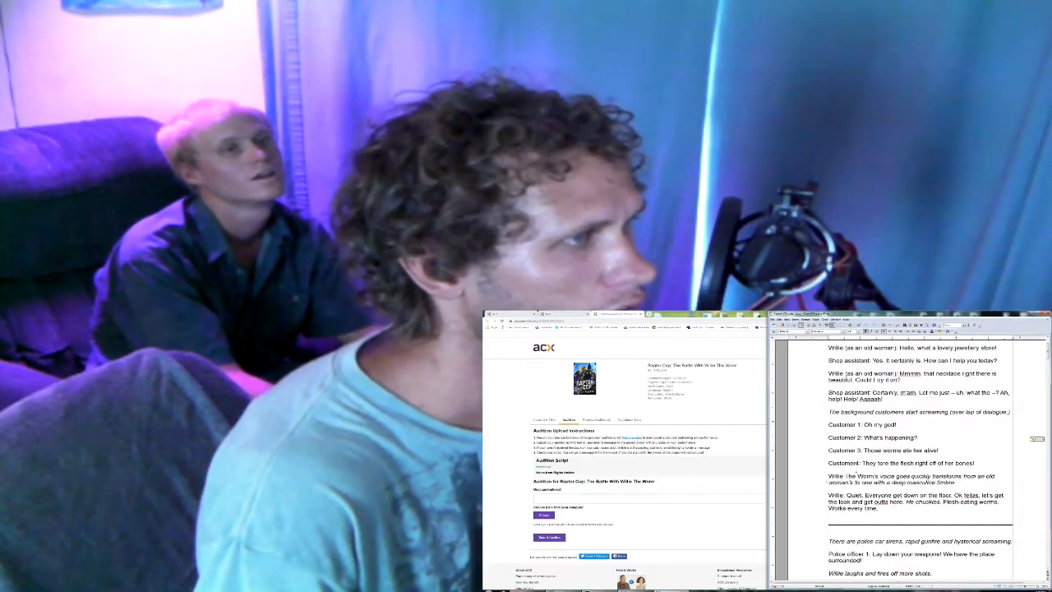
pyautogui.scroll(-3)
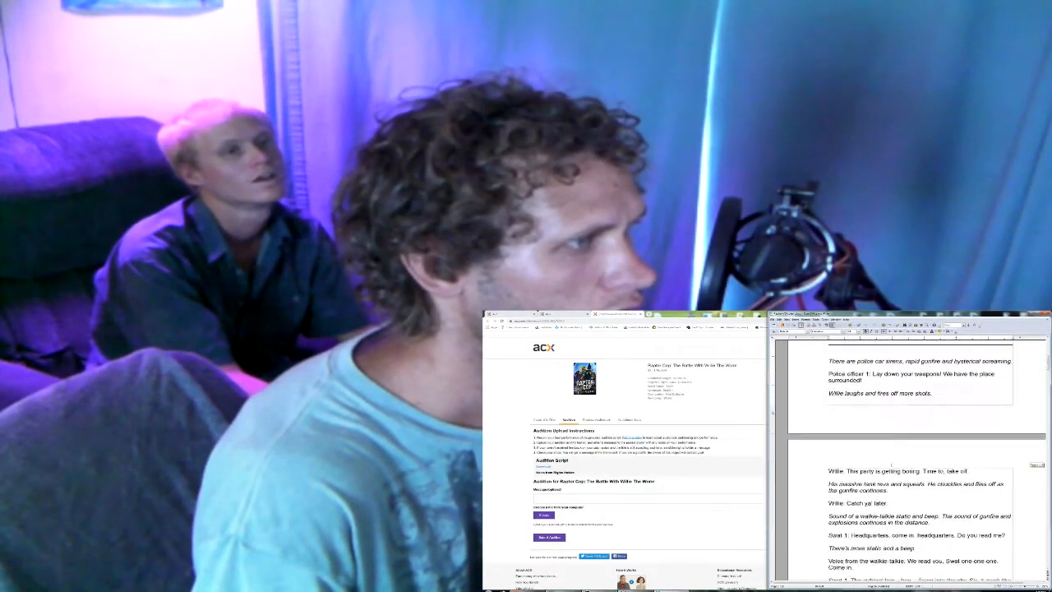
pyautogui.scroll(-3)
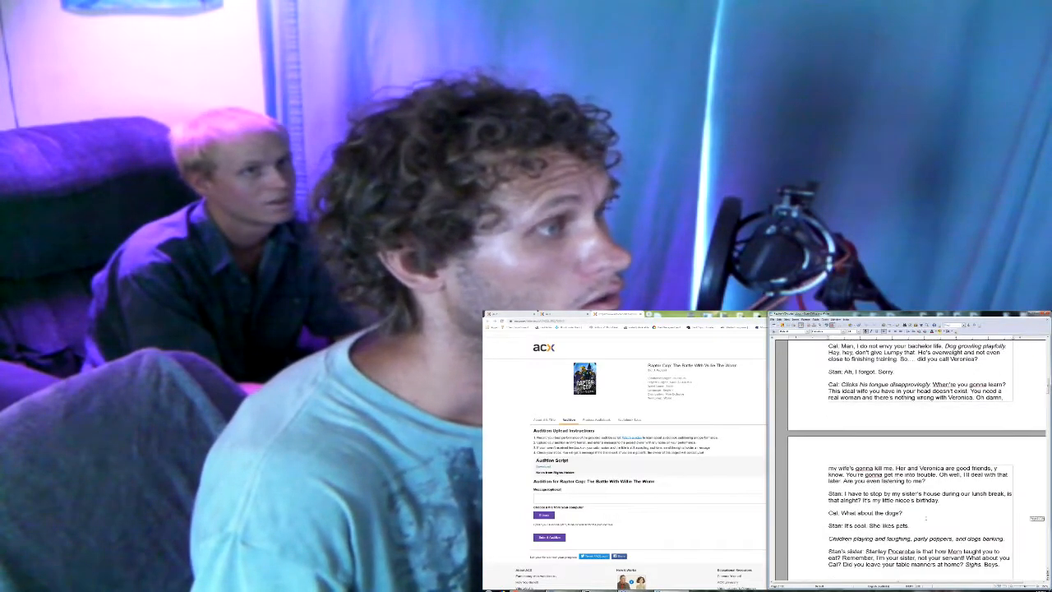
pyautogui.scroll(-3)
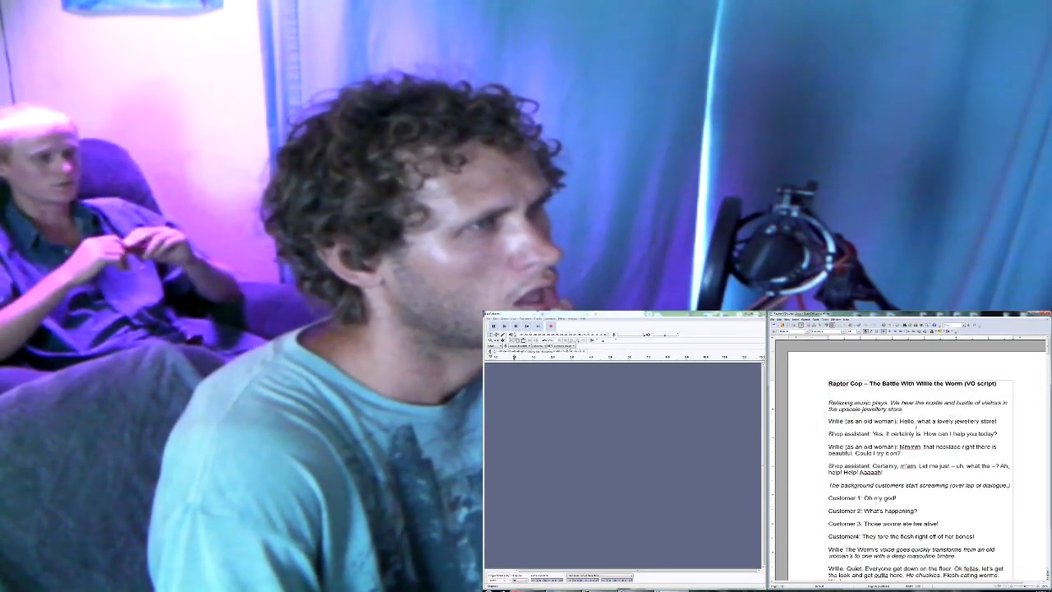
# Step: Scroll down beside the empty Audacity project and the Raptor Cop script
pyautogui.scroll(-3)
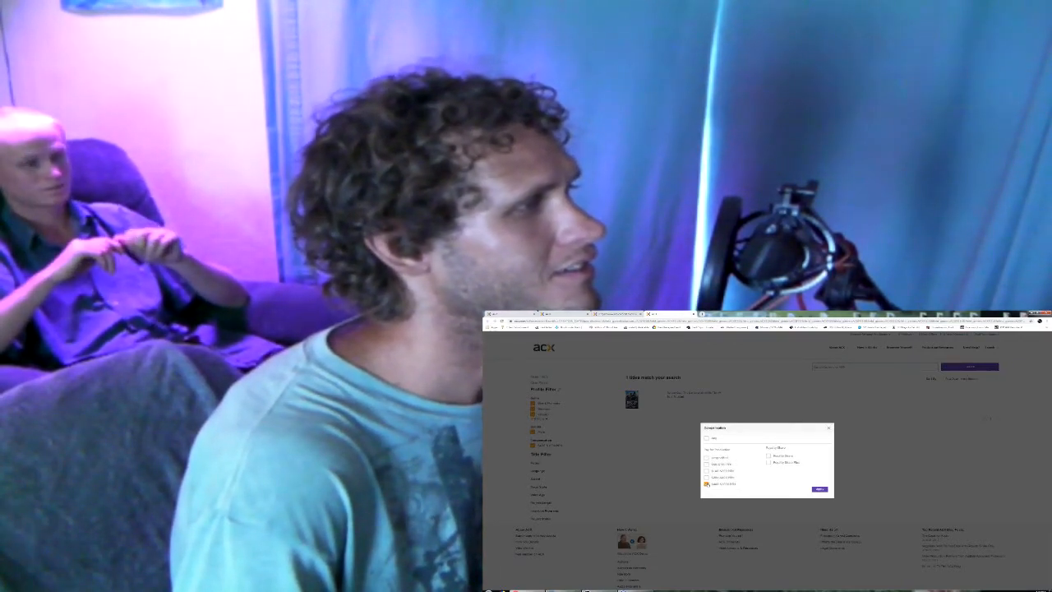
# Step: Dismiss the ACX search filter options over the single matching title
pyautogui.click(706, 484)
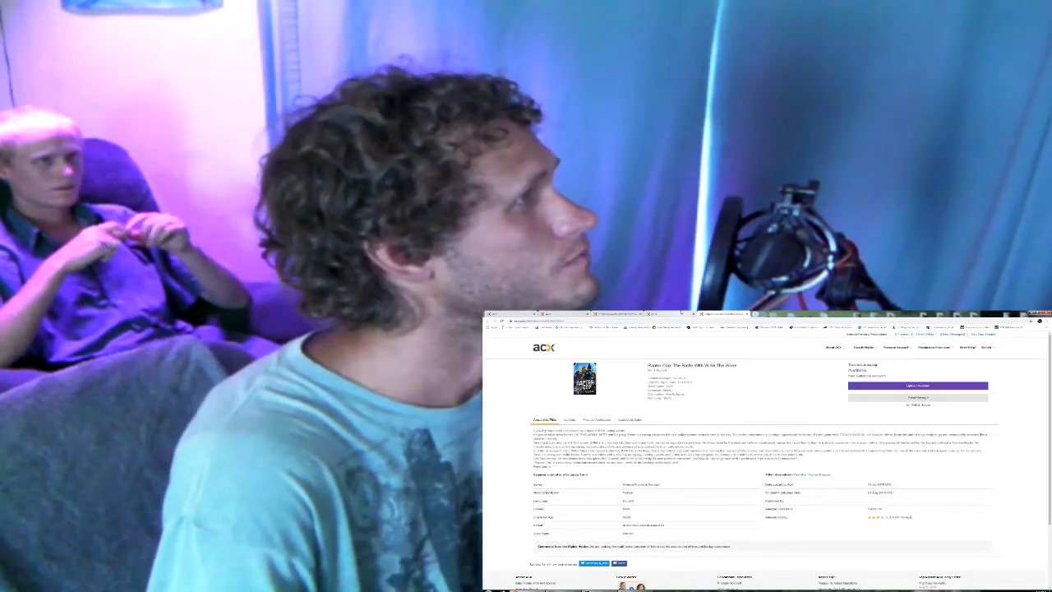
# Step: Switch the Raptor Cop title page to its Audition tab
pyautogui.click(547, 420)
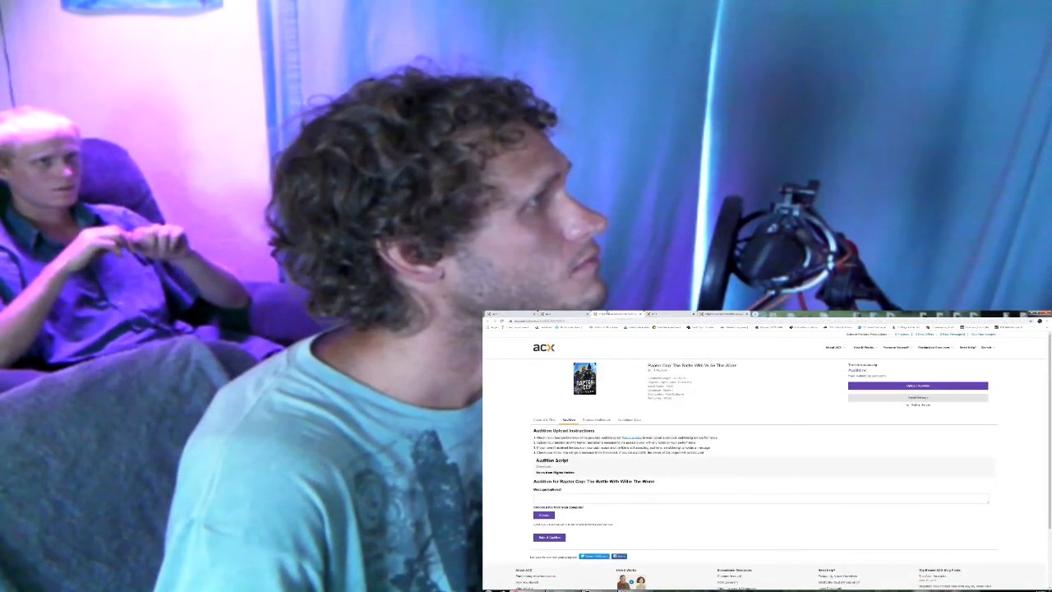